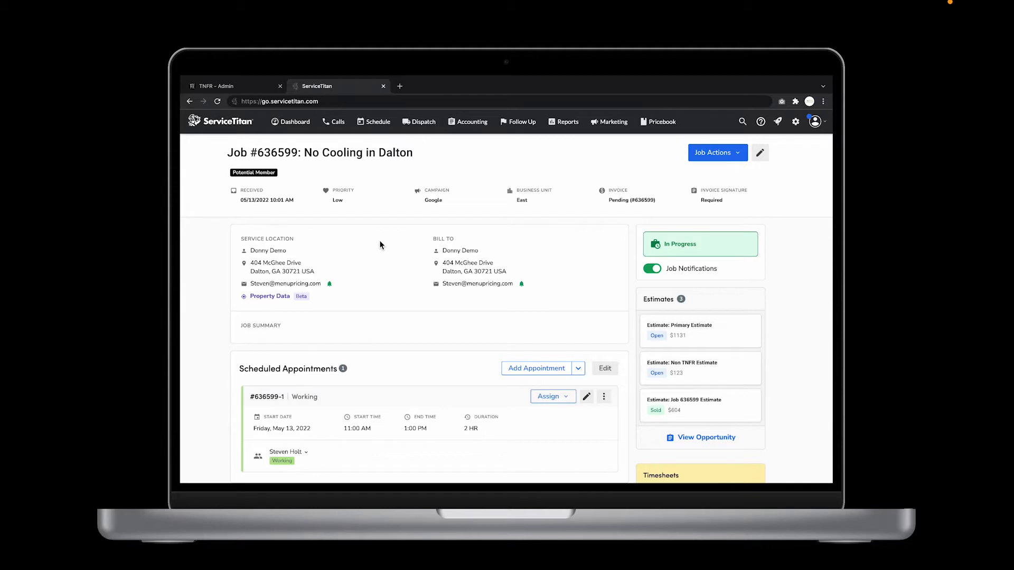
pyautogui.moveTo(283, 162)
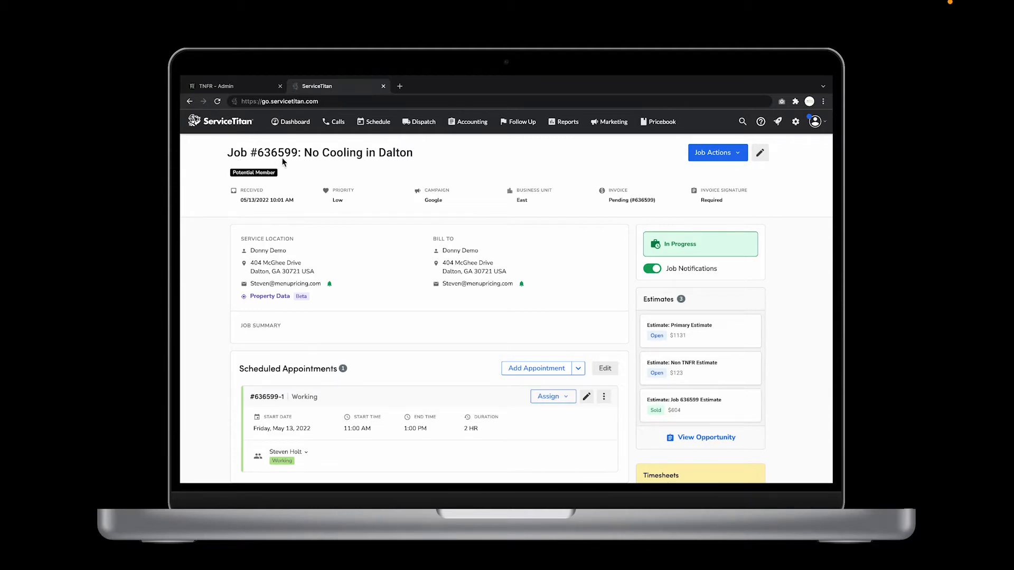
pyautogui.moveTo(403, 166)
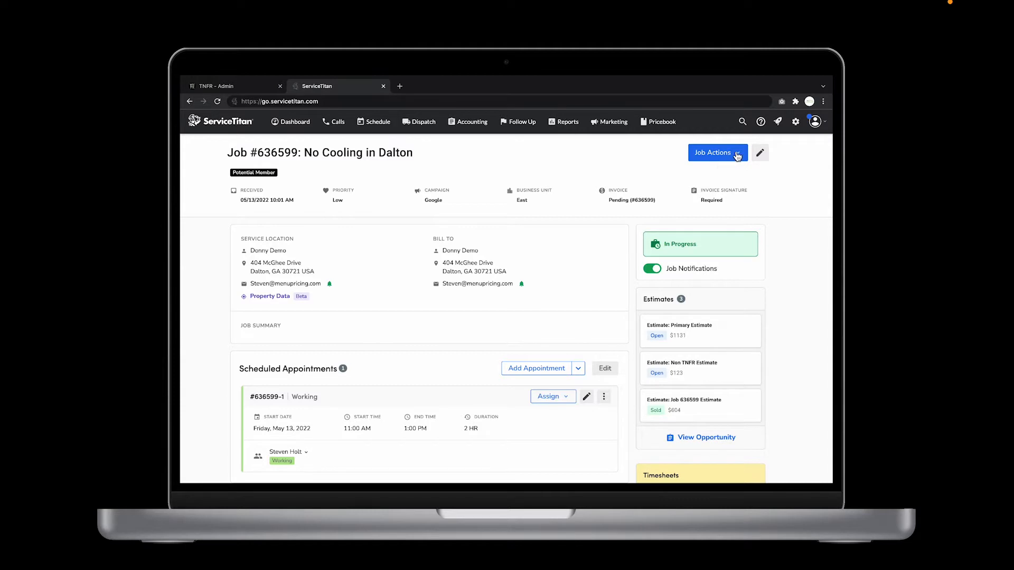
# - Open the Job Actions menu for job #636599, No Cooling in Dalton
pyautogui.click(717, 153)
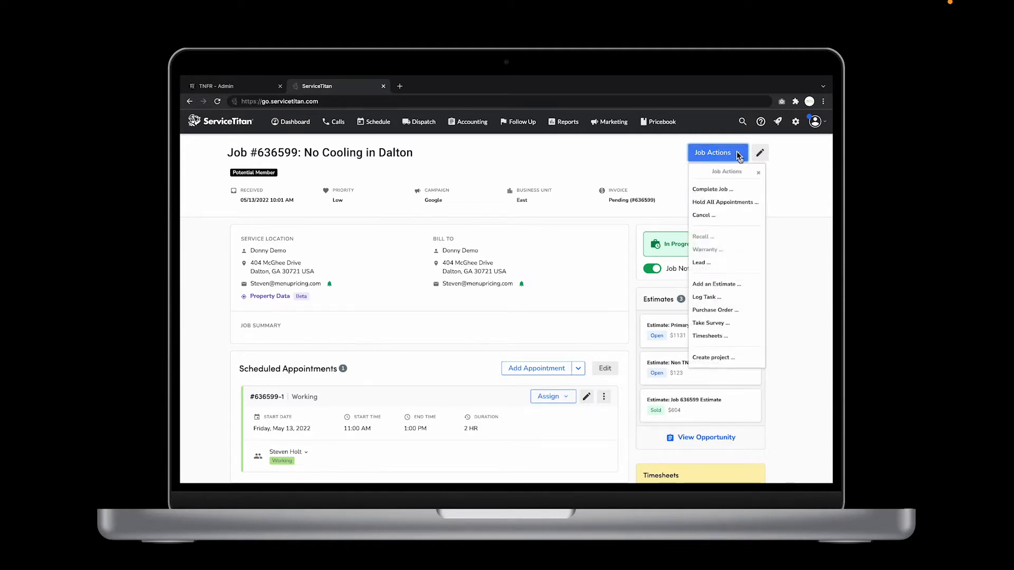
pyautogui.moveTo(715, 285)
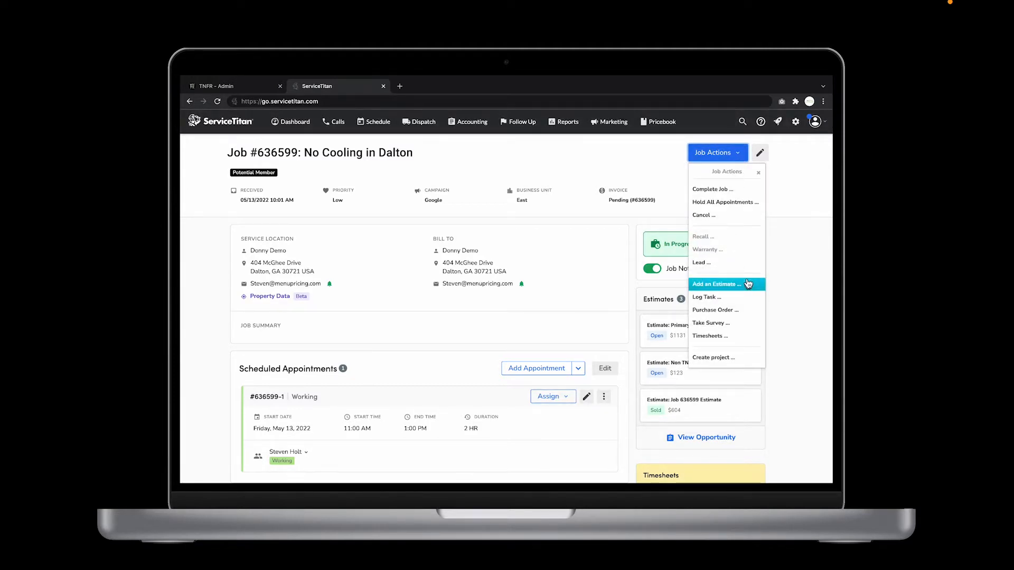
# - Add an estimate named 'Secondary Estimate' to the job
pyautogui.click(715, 284)
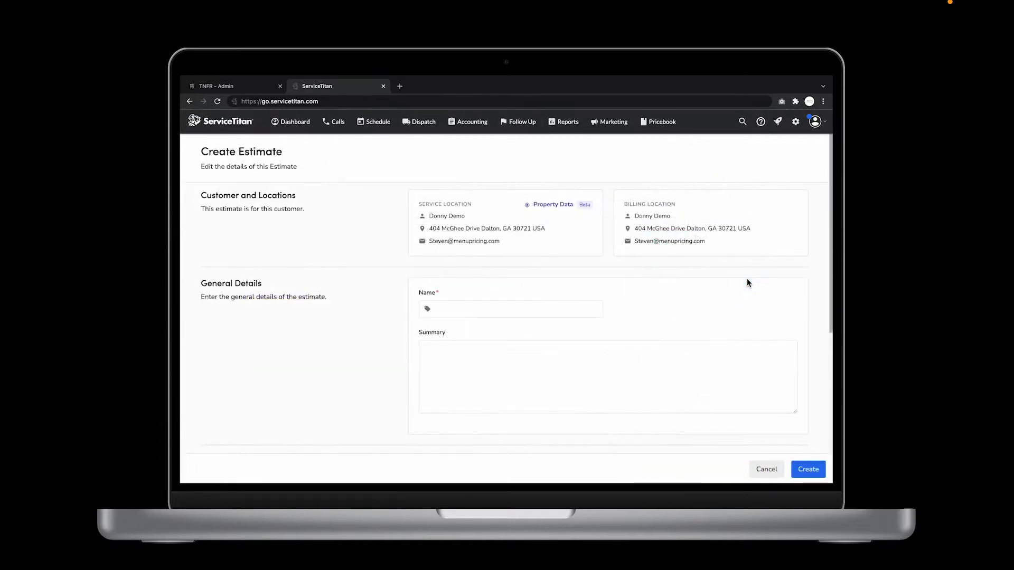
pyautogui.write('Secondary Estimate')
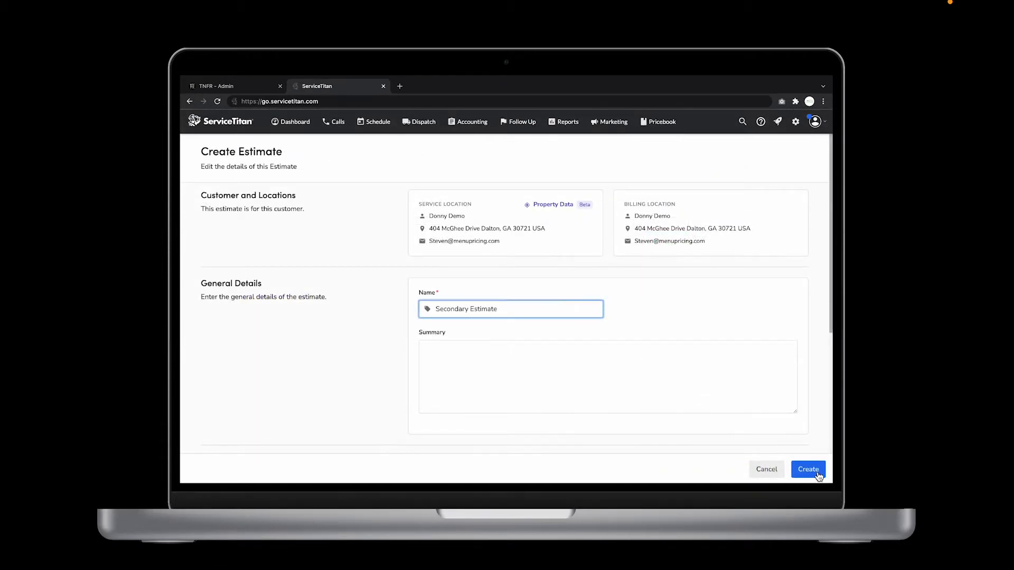
pyautogui.click(807, 470)
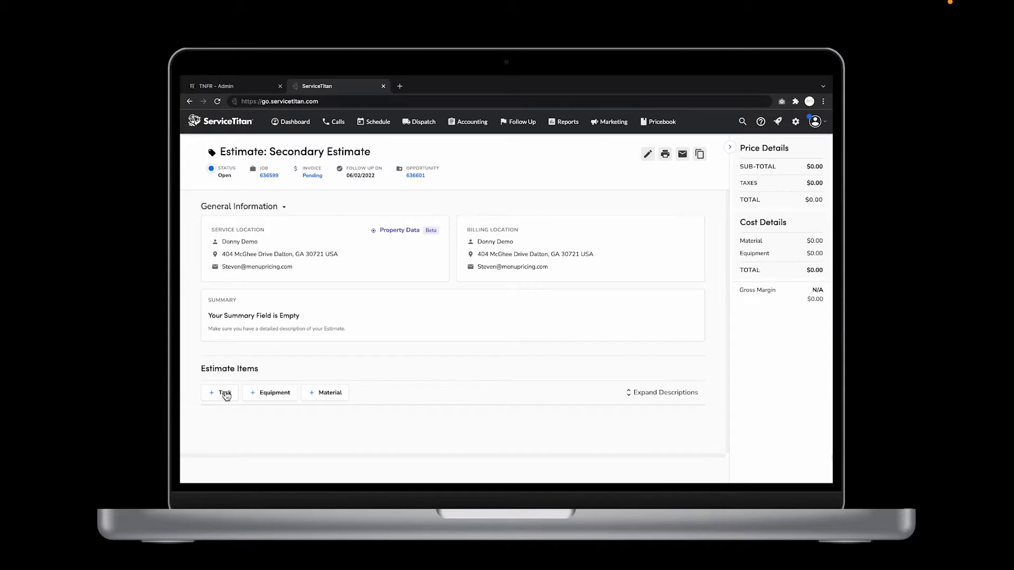
# - Add the HC4B Basic Air Movement System task, then go to The New Flat Rate admin site
pyautogui.write('HC4B')
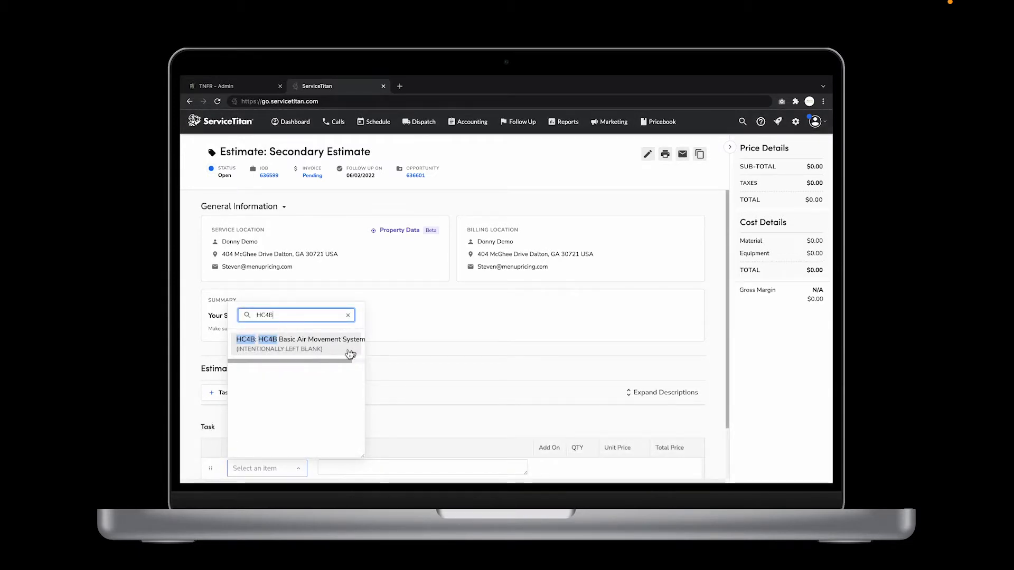
pyautogui.click(300, 339)
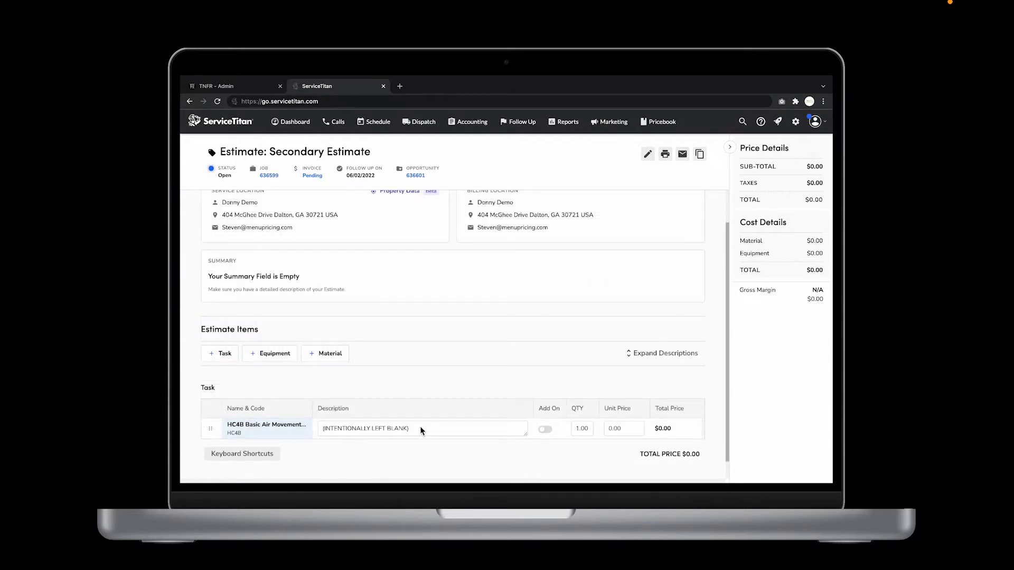
pyautogui.moveTo(619, 437)
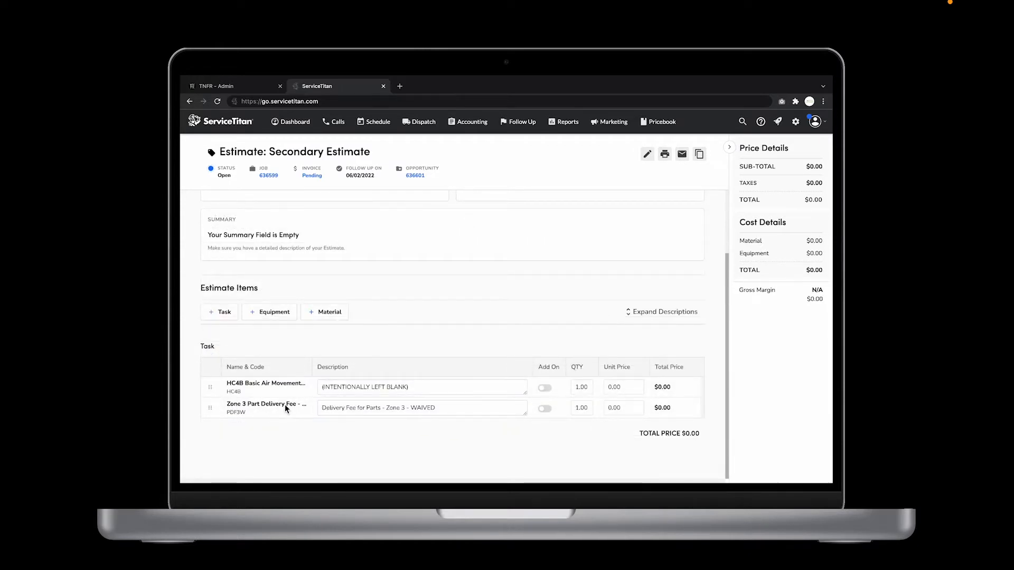
pyautogui.moveTo(488, 418)
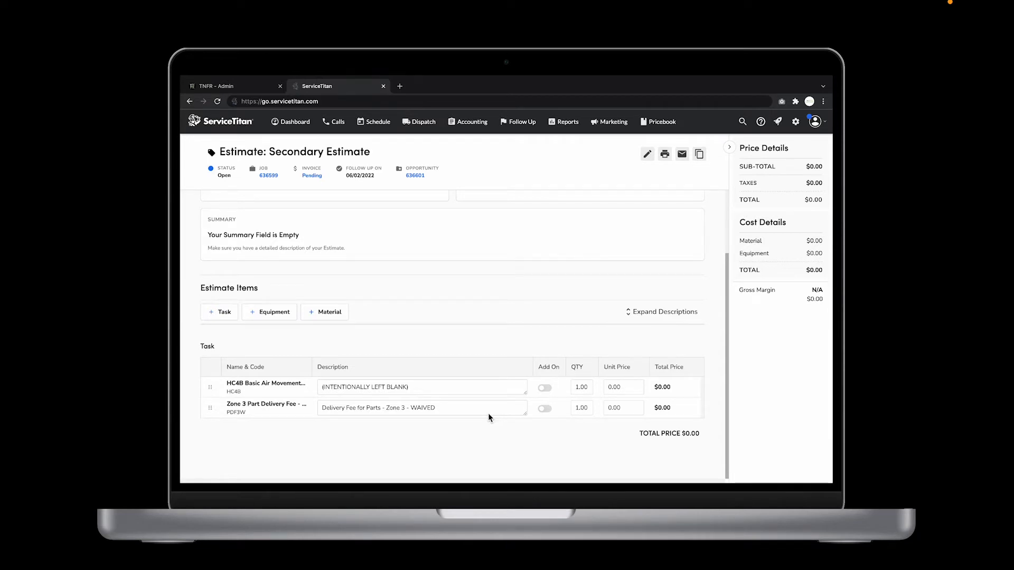
pyautogui.moveTo(564, 392)
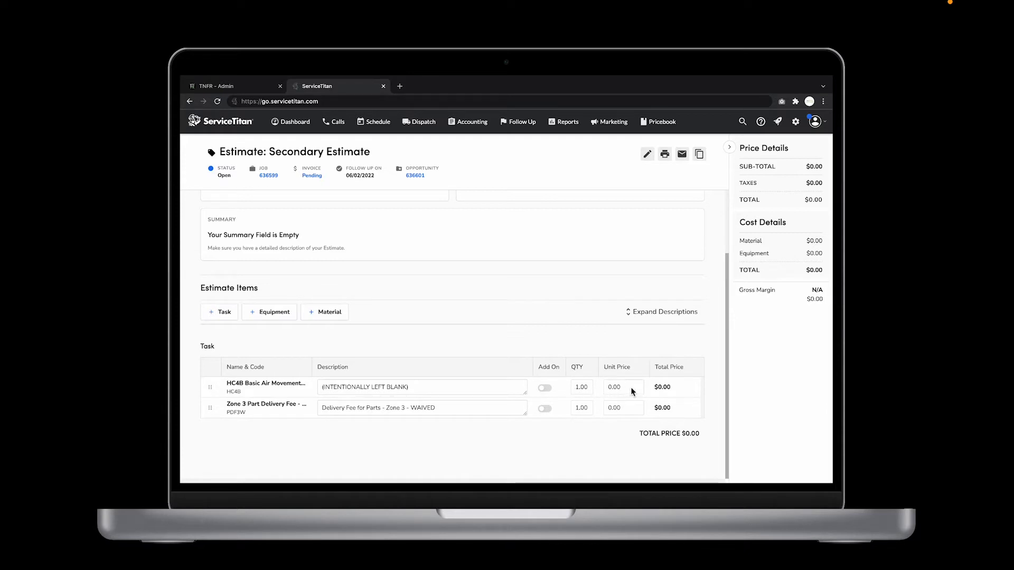
pyautogui.moveTo(305, 387)
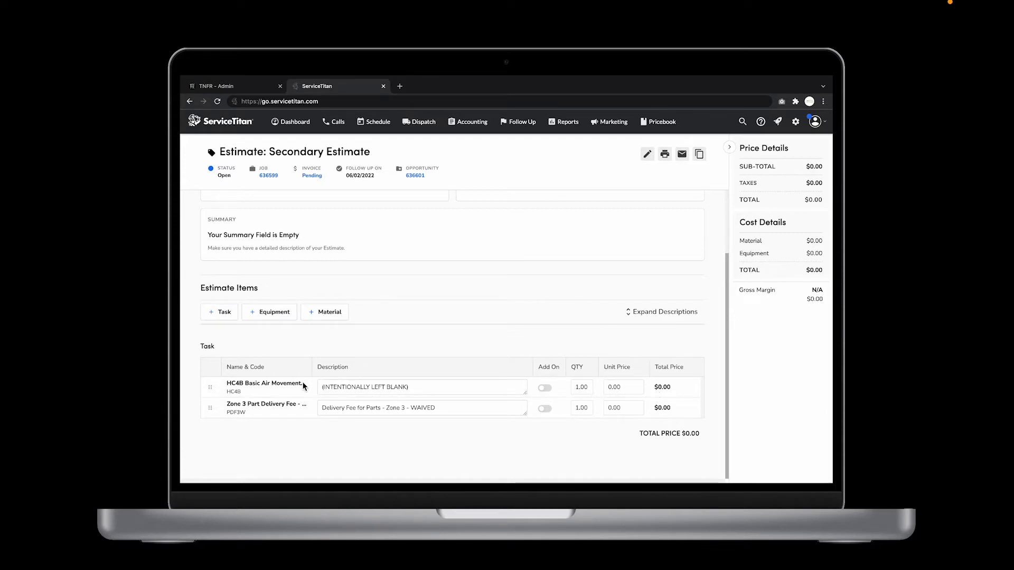
pyautogui.moveTo(366, 295)
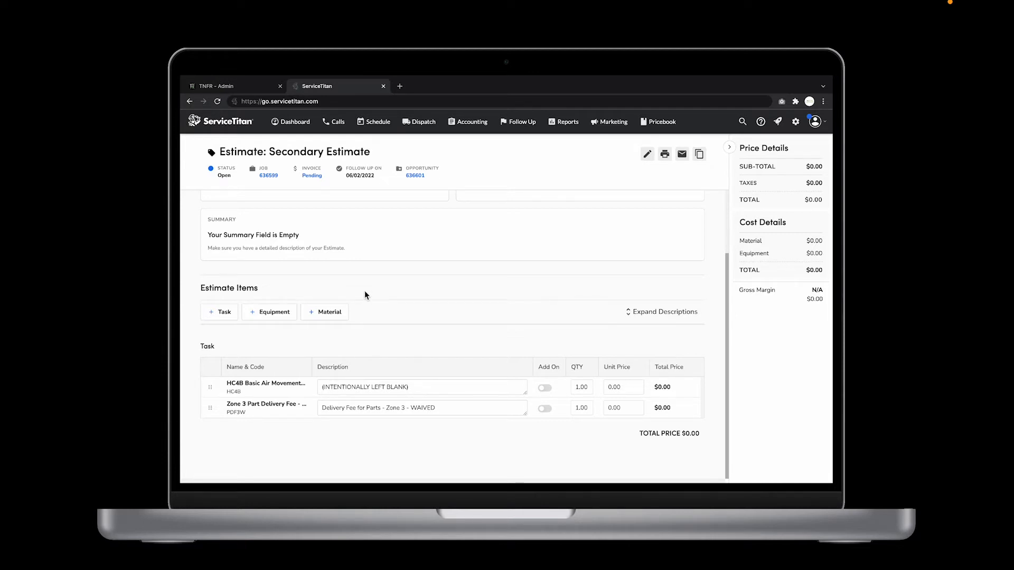
pyautogui.moveTo(361, 291)
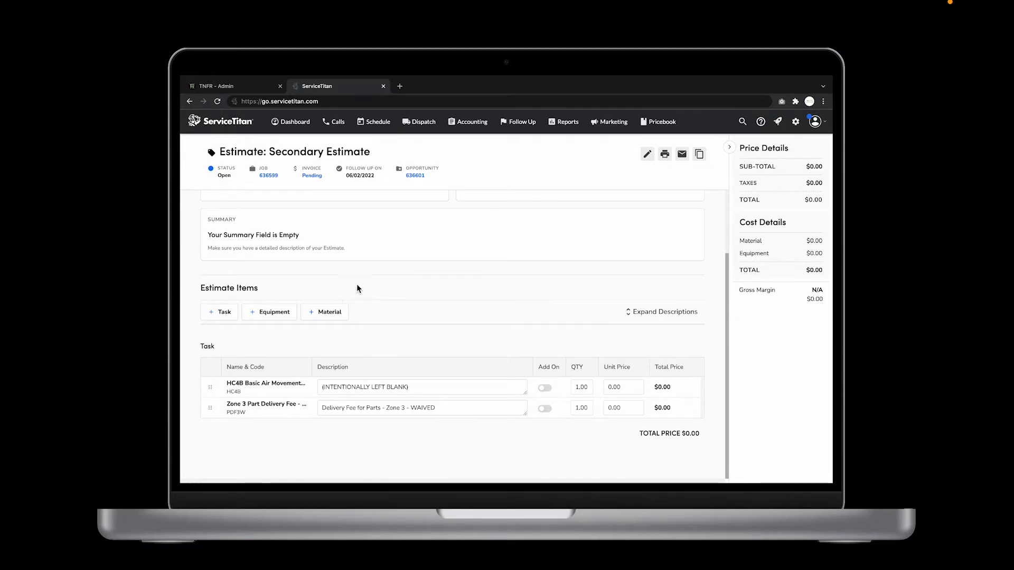
pyautogui.click(233, 86)
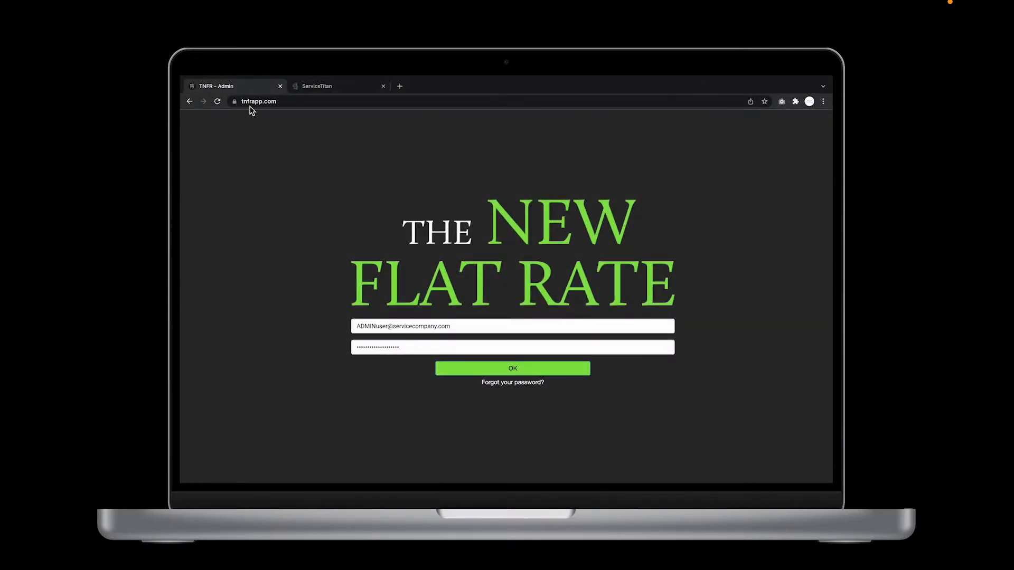
pyautogui.moveTo(289, 113)
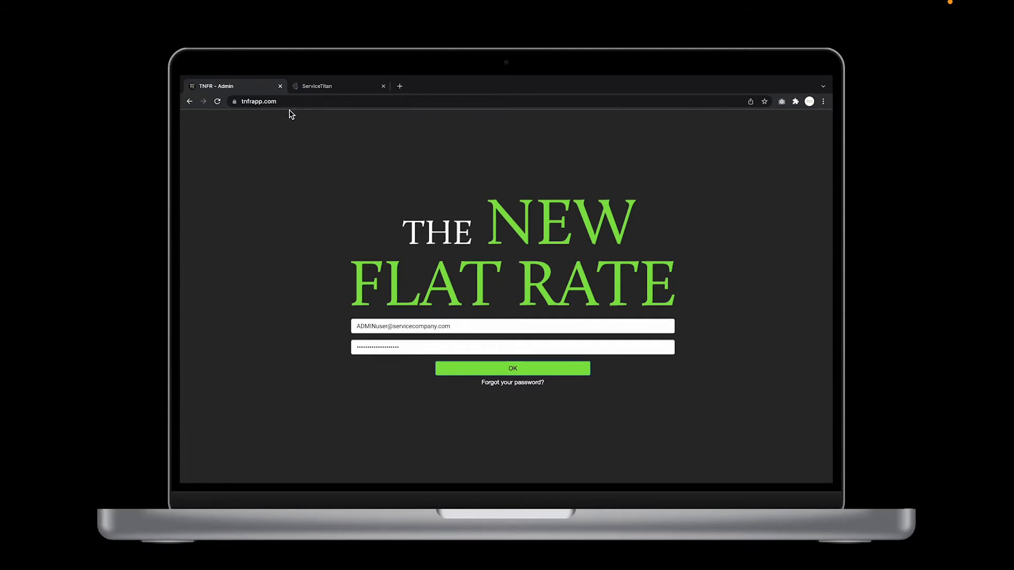
# - Sign in to the admin dashboard and open the ServiceTitan Update Estimates tool
pyautogui.click(513, 368)
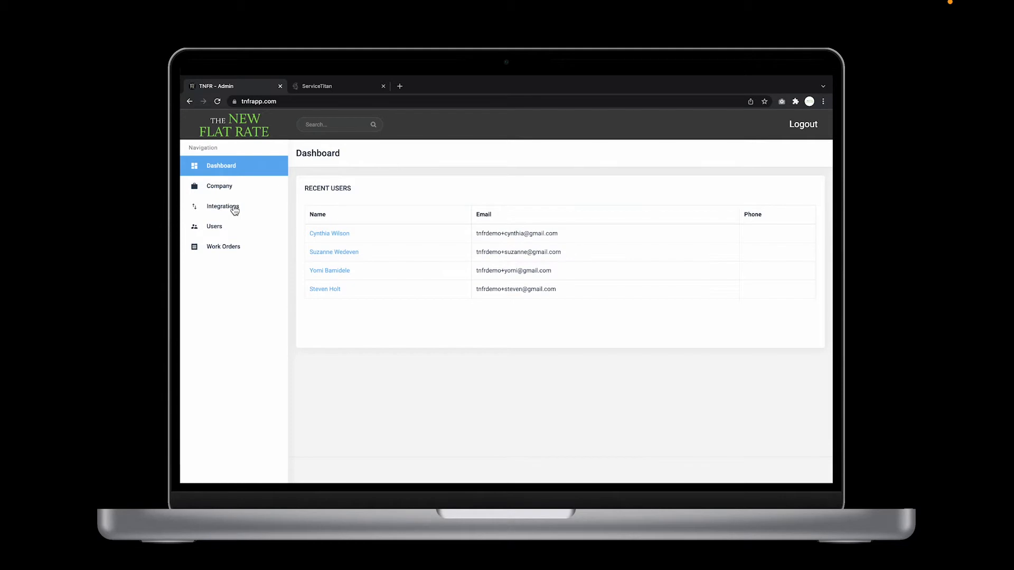
pyautogui.click(223, 206)
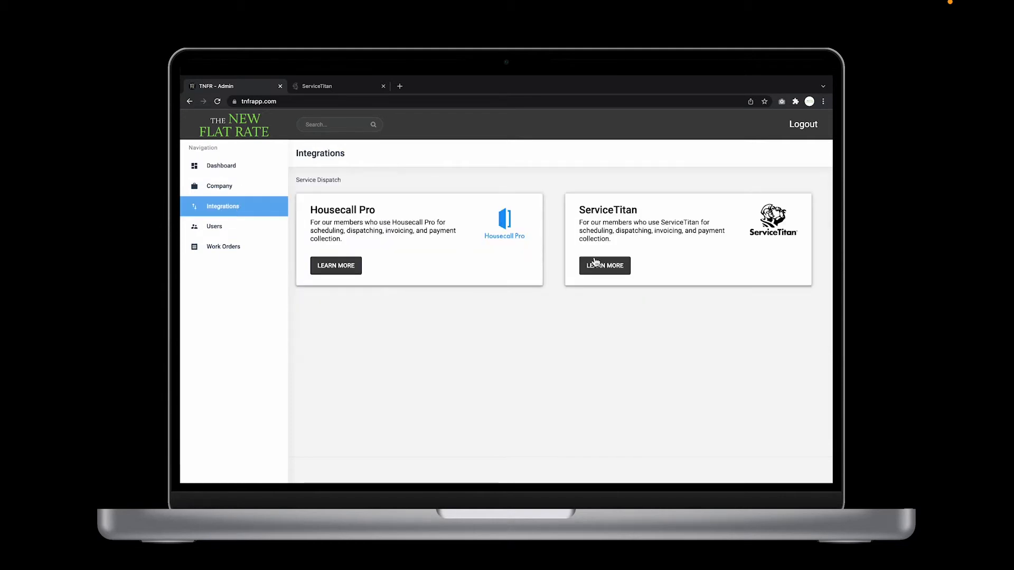
pyautogui.click(604, 265)
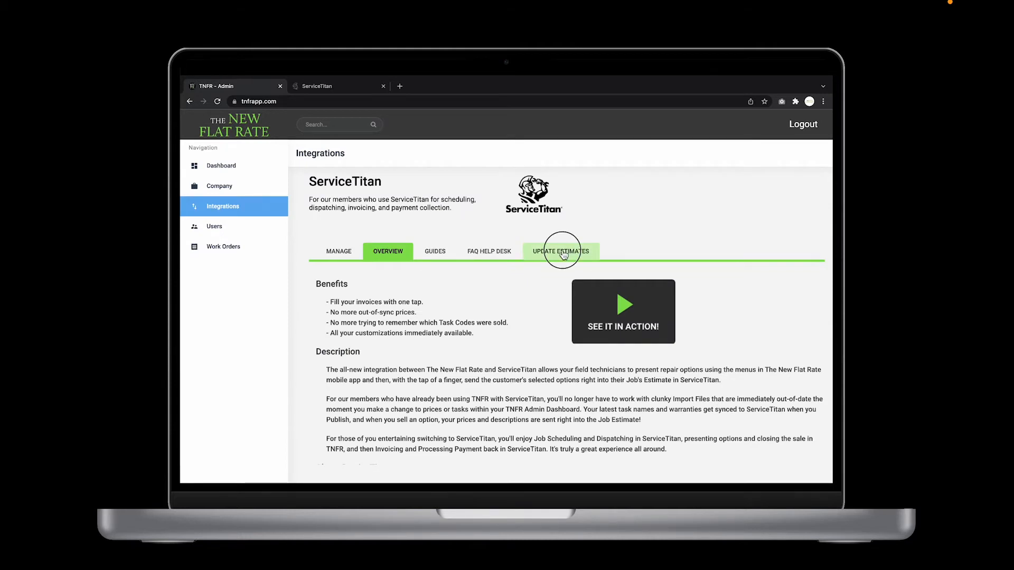
pyautogui.click(560, 251)
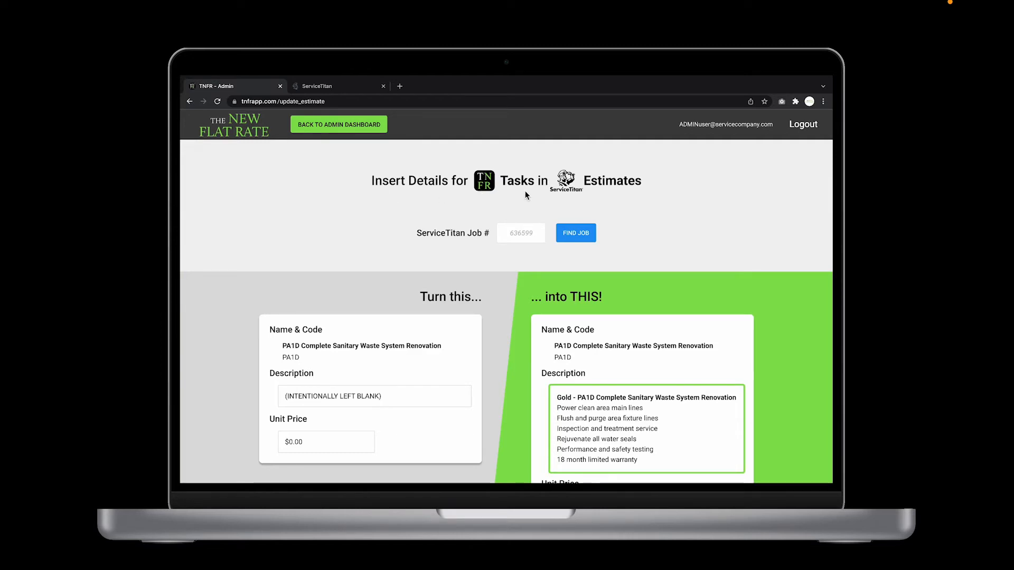
pyautogui.moveTo(612, 199)
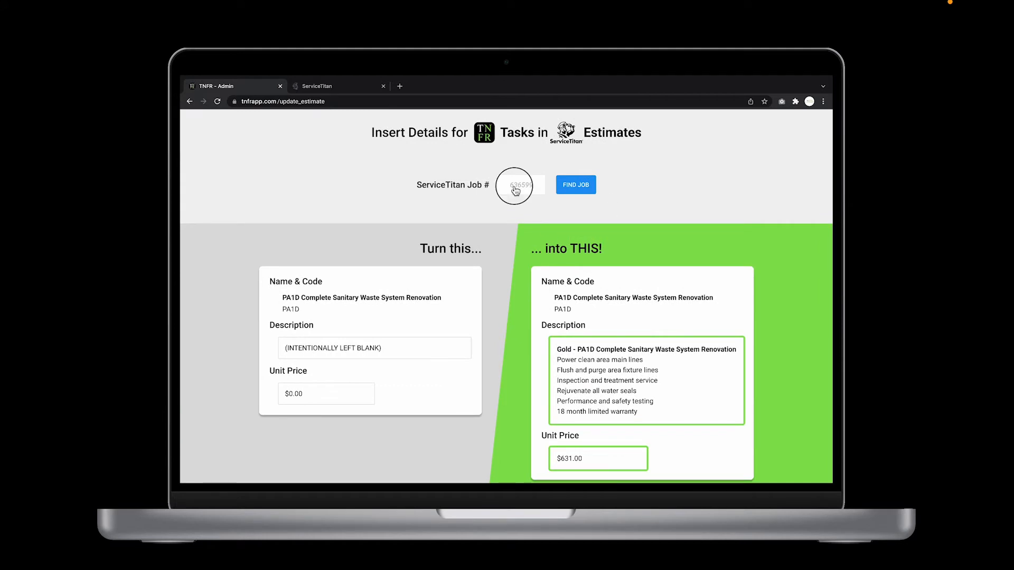
# - Find job 636599, insert TNFR details for all Secondary Estimate tasks, and return to ServiceTitan
pyautogui.click(575, 184)
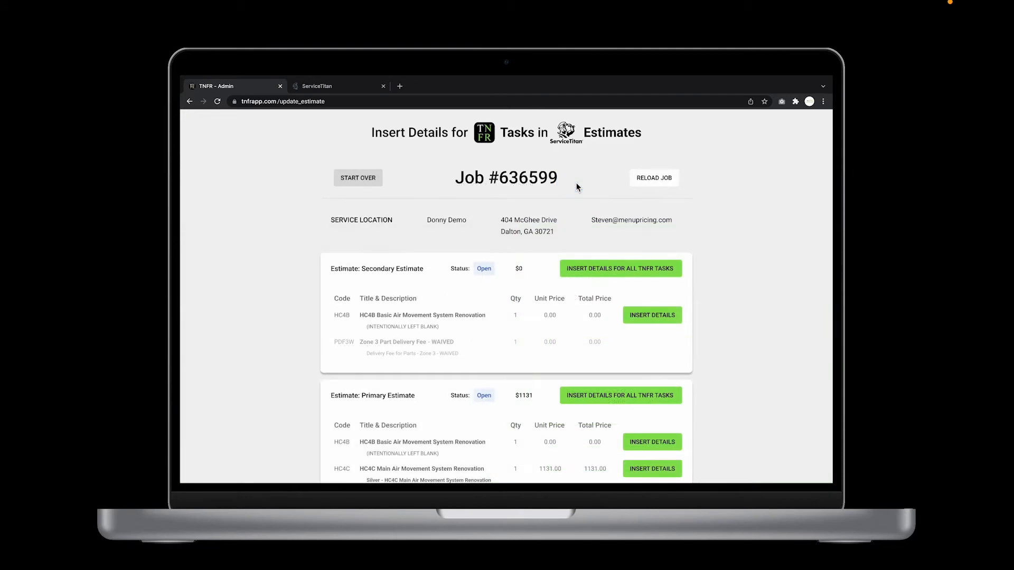
pyautogui.moveTo(527, 192)
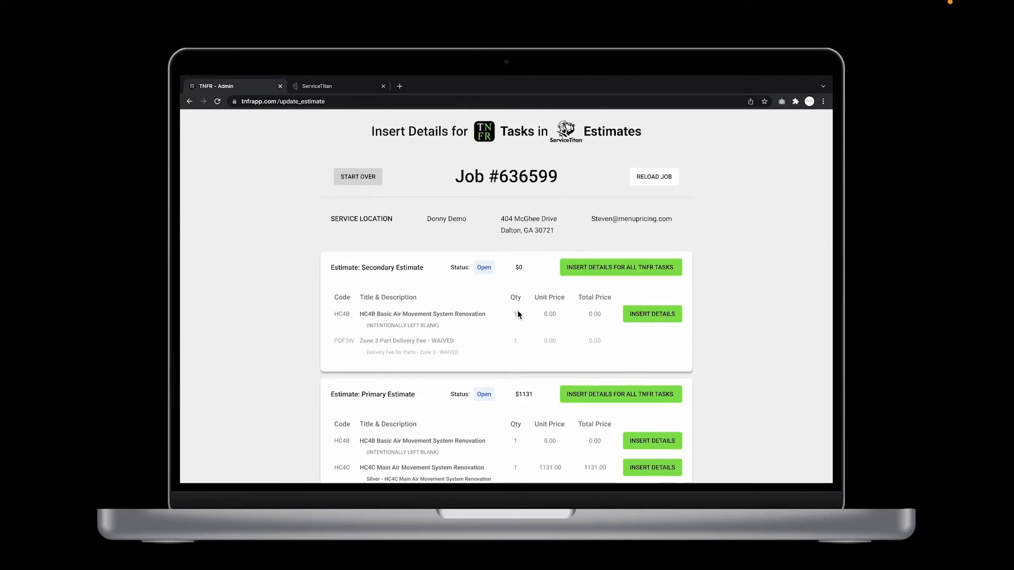
pyautogui.scroll(-3)
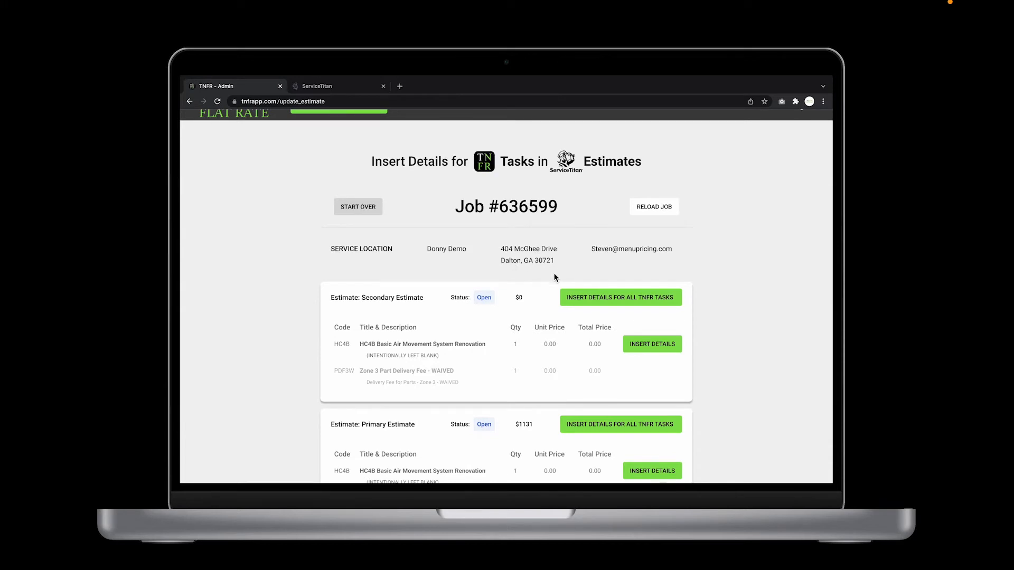
pyautogui.moveTo(335, 375)
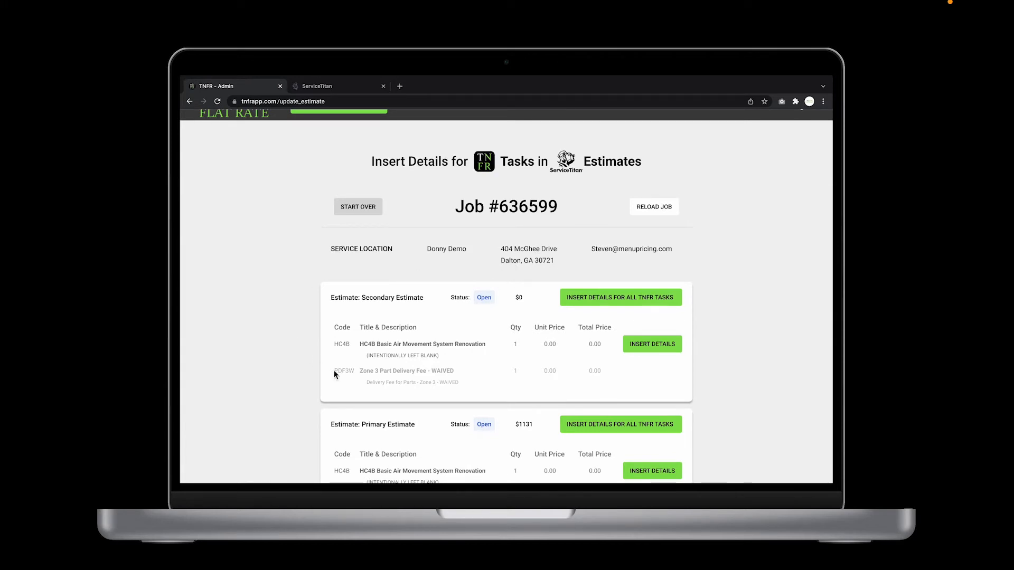
pyautogui.moveTo(369, 311)
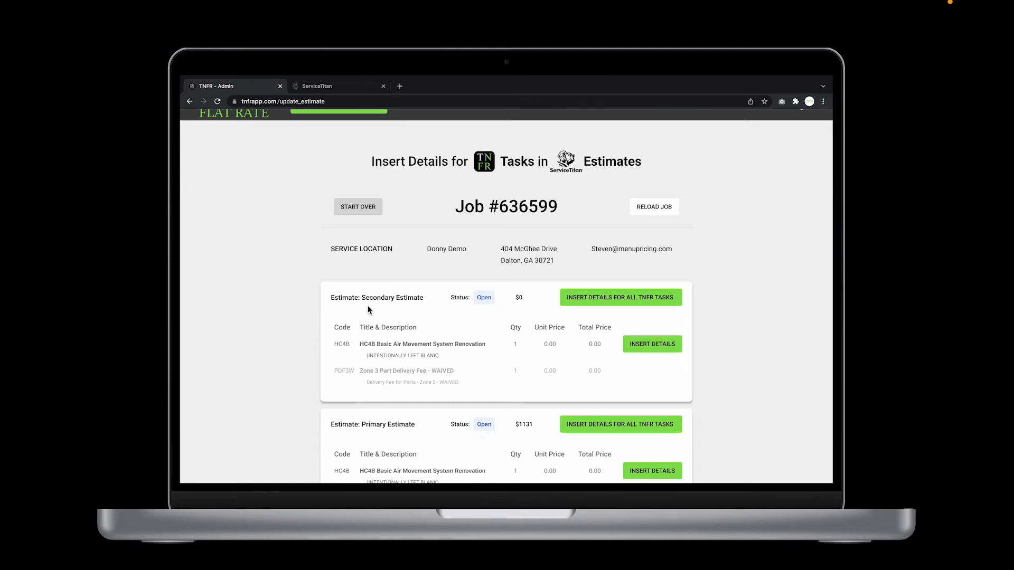
pyautogui.moveTo(414, 309)
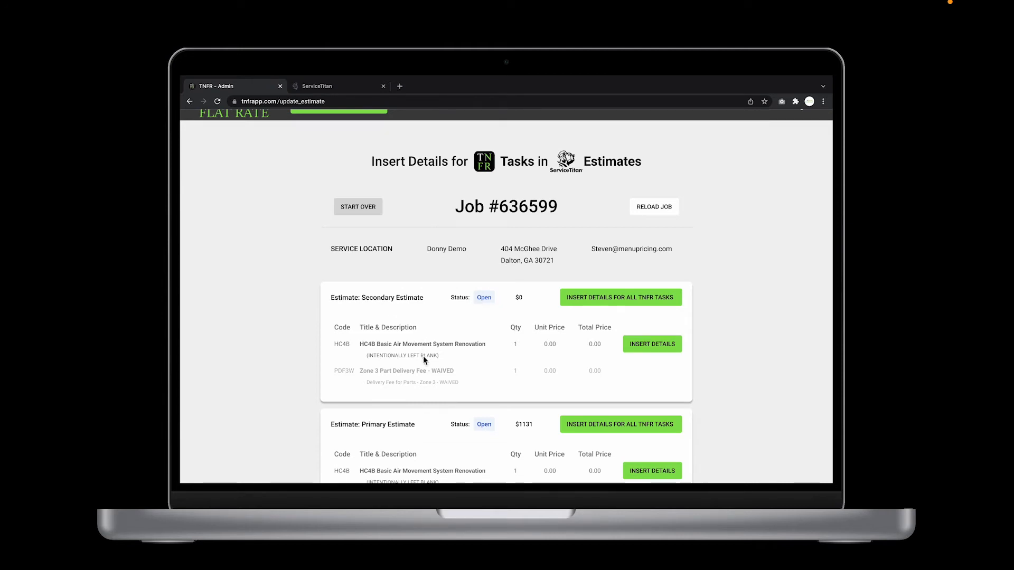
pyautogui.moveTo(464, 386)
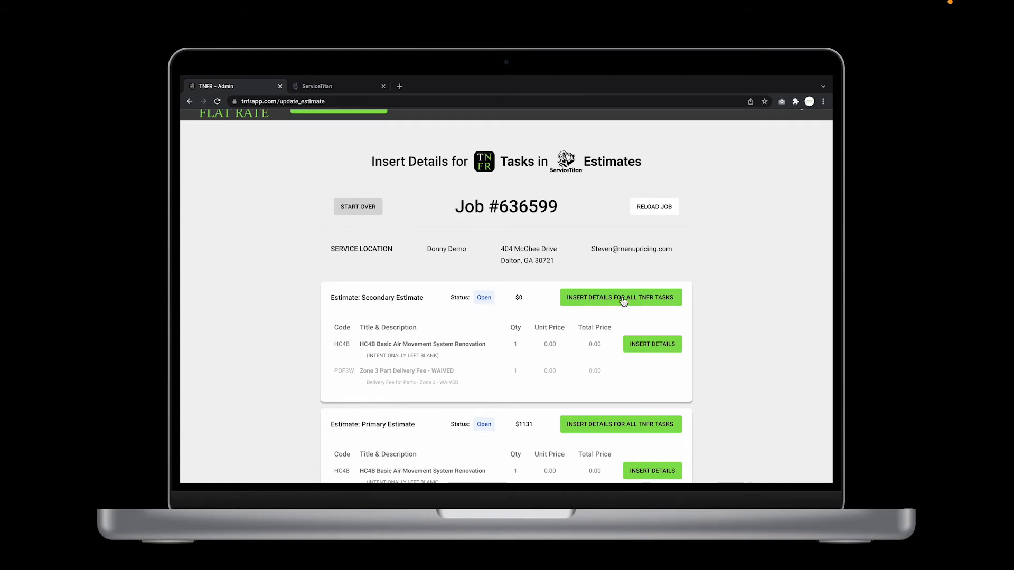
pyautogui.click(619, 298)
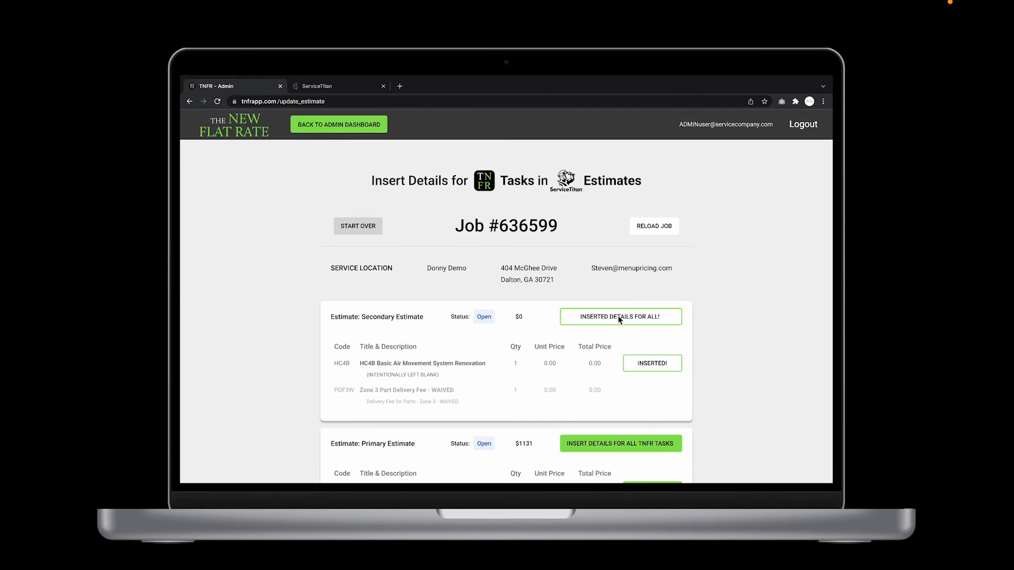
pyautogui.moveTo(359, 118)
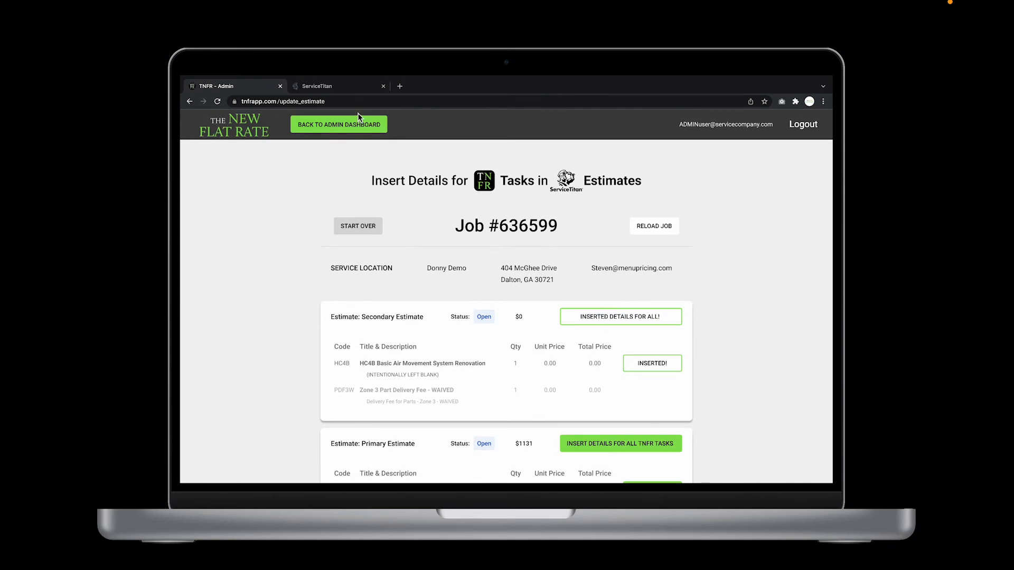
pyautogui.click(336, 86)
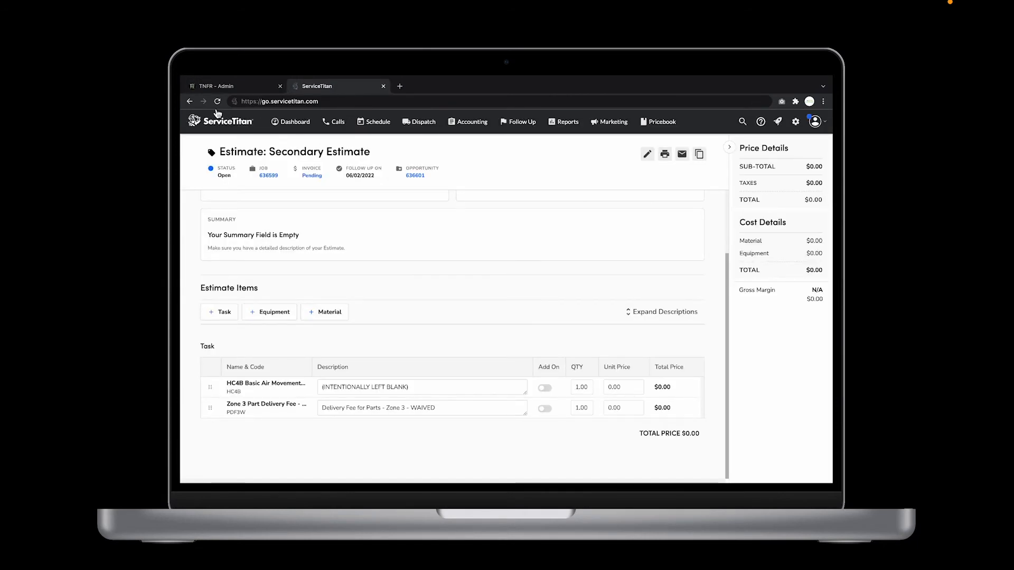